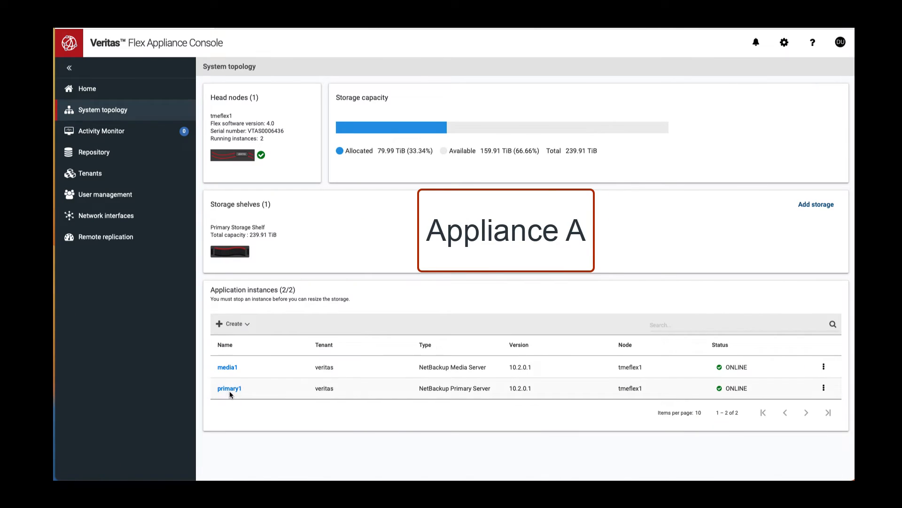
View primary1's NetBackup Primary Server details with its instance ID and IP on Appliance A.
{"action": "left_click", "coordinate": [229, 388]}
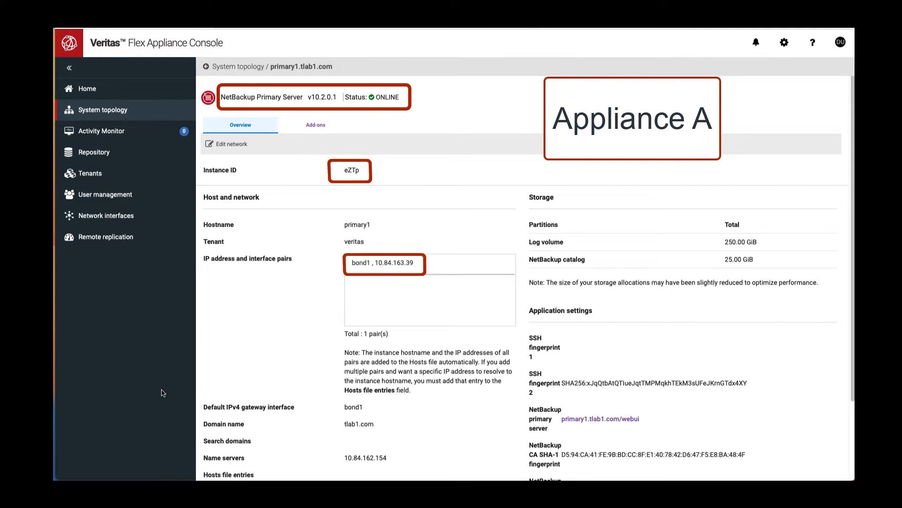
{"action": "mouse_move", "coordinate": [162, 391]}
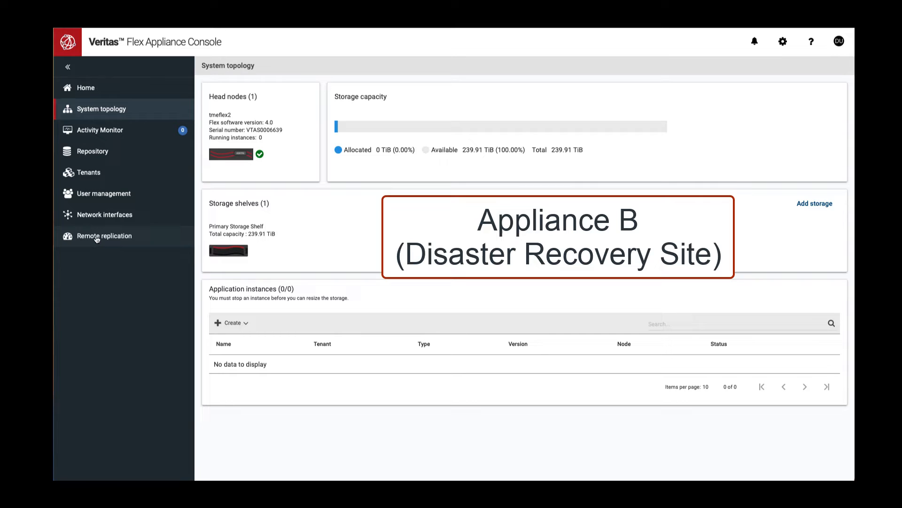
Start the Create replica wizard from Appliance B's Remote replication page, listing primary1 (ID eZTp).
{"action": "left_click", "coordinate": [104, 235]}
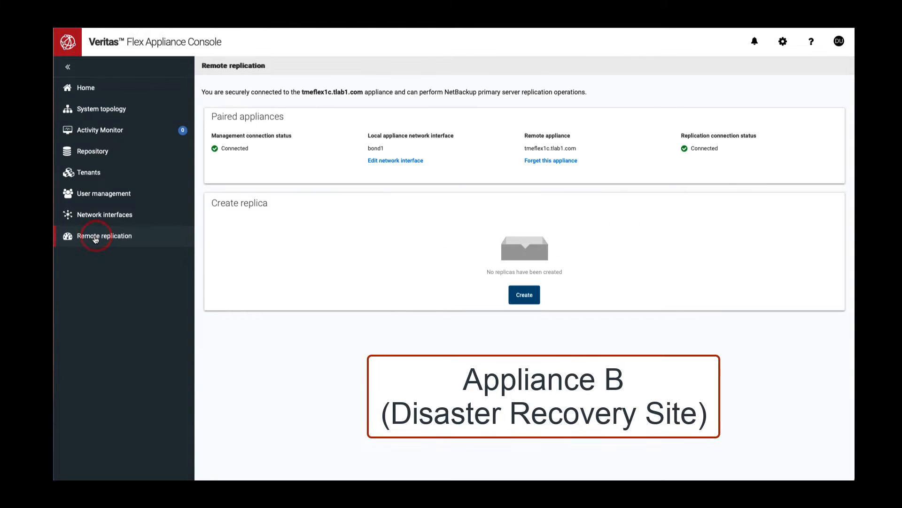
{"action": "mouse_move", "coordinate": [465, 299]}
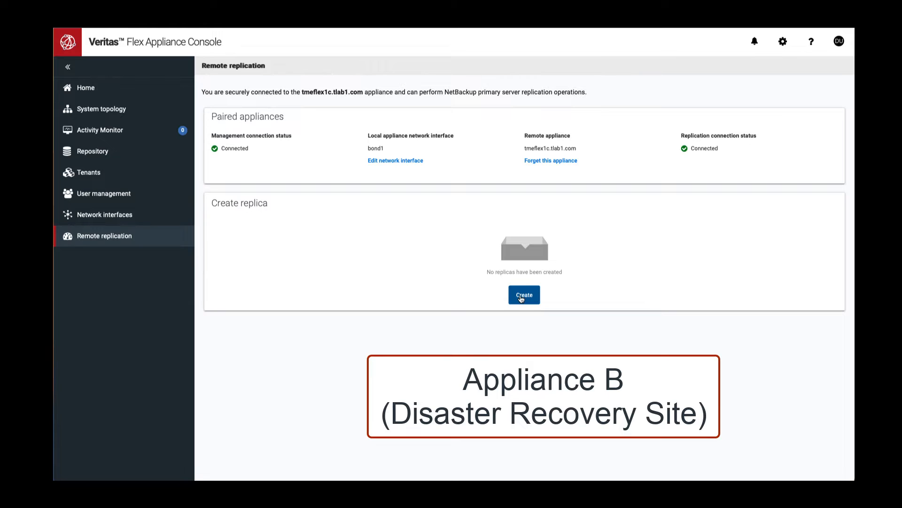
{"action": "left_click", "coordinate": [524, 294]}
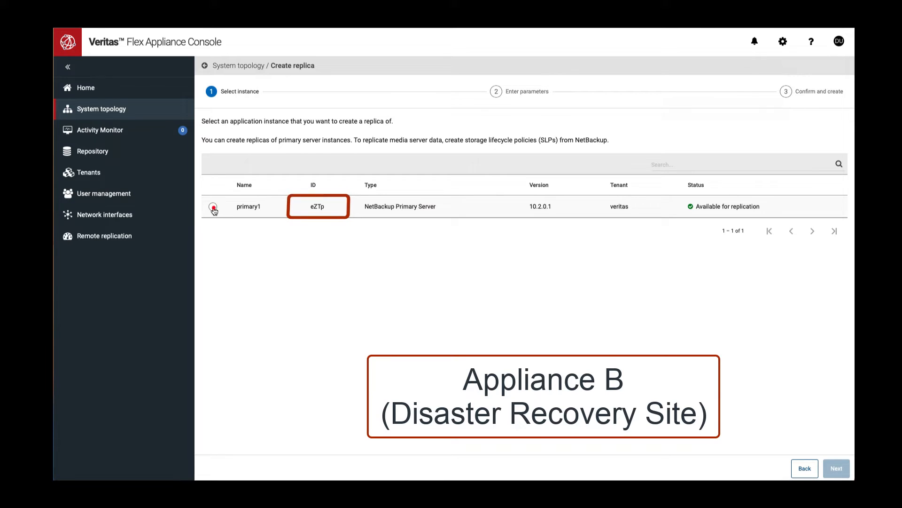
Configure the primary1 replica with interface bond1, IPv4 10.84.163.39 and tenant DRveritas, reaching the create confirmation.
{"action": "left_click", "coordinate": [213, 206]}
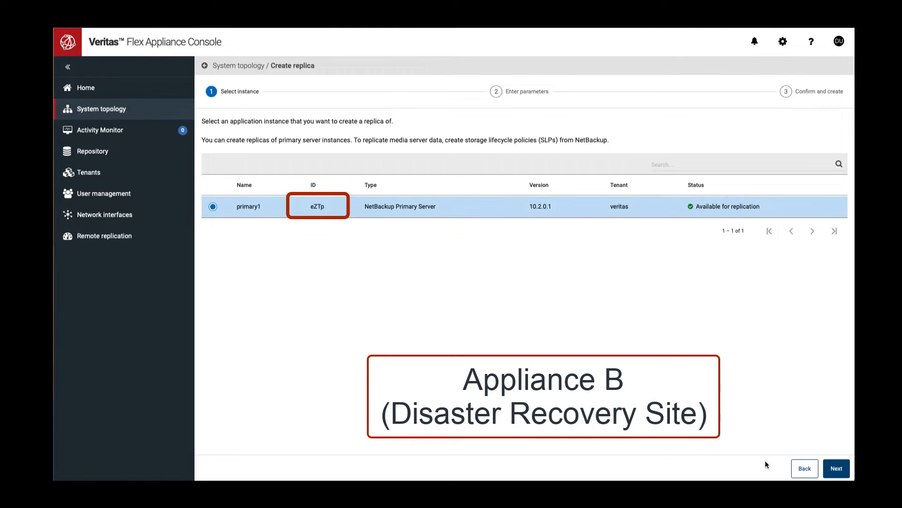
{"action": "left_click", "coordinate": [837, 468]}
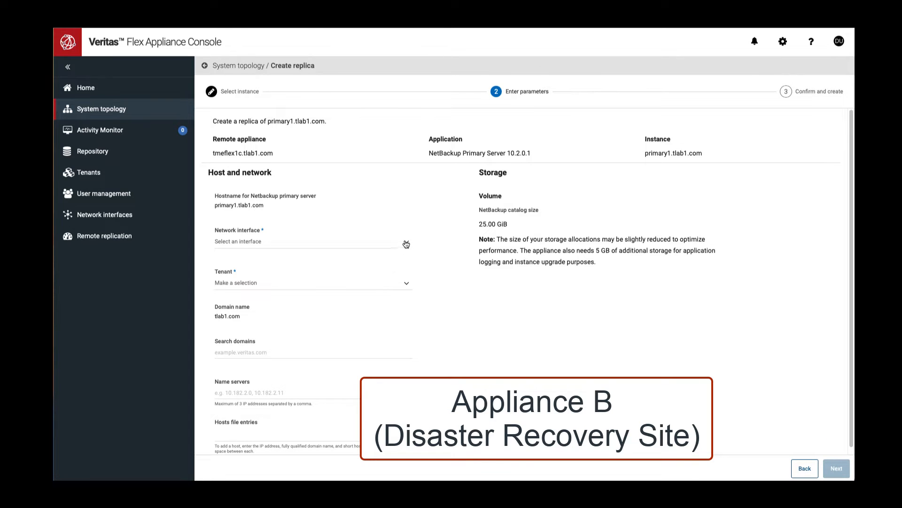
{"action": "left_click", "coordinate": [312, 242]}
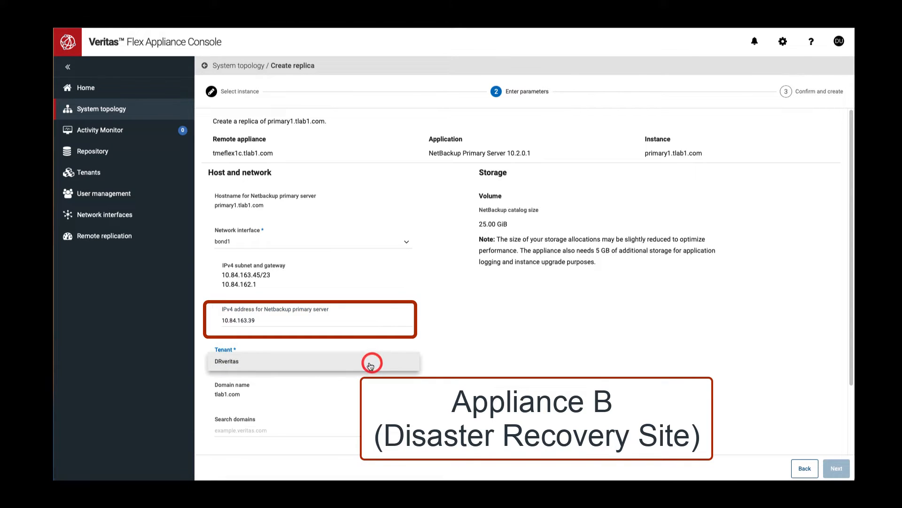
{"action": "left_click", "coordinate": [368, 361]}
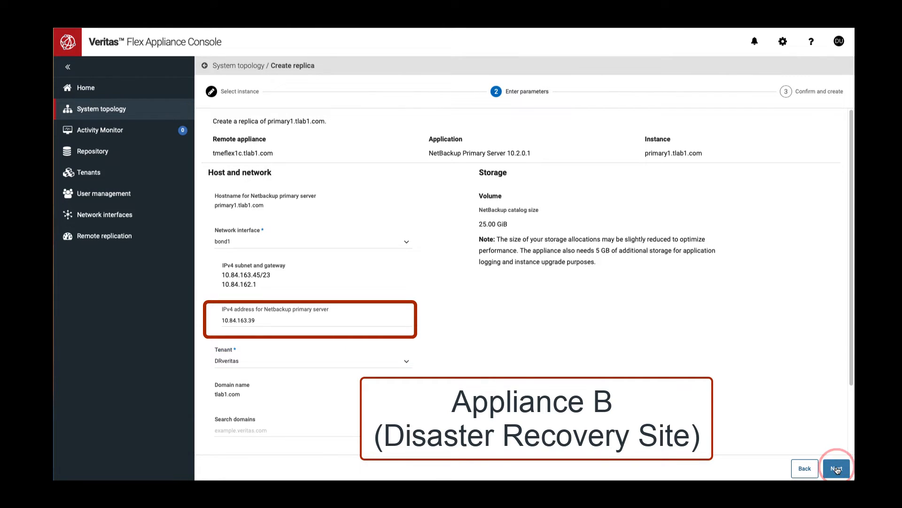
{"action": "left_click", "coordinate": [837, 468]}
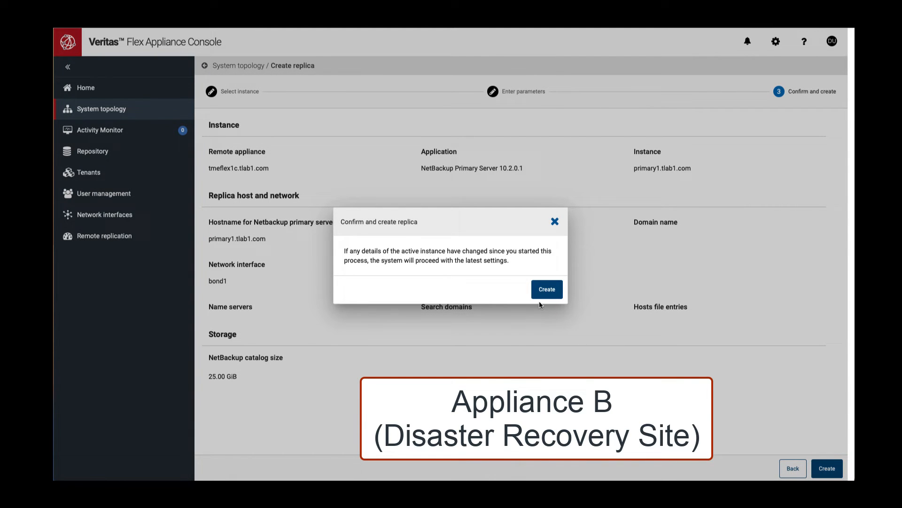
Confirm creating the primary1 replica and track its in-progress task in Activity Monitor.
{"action": "left_click", "coordinate": [545, 289]}
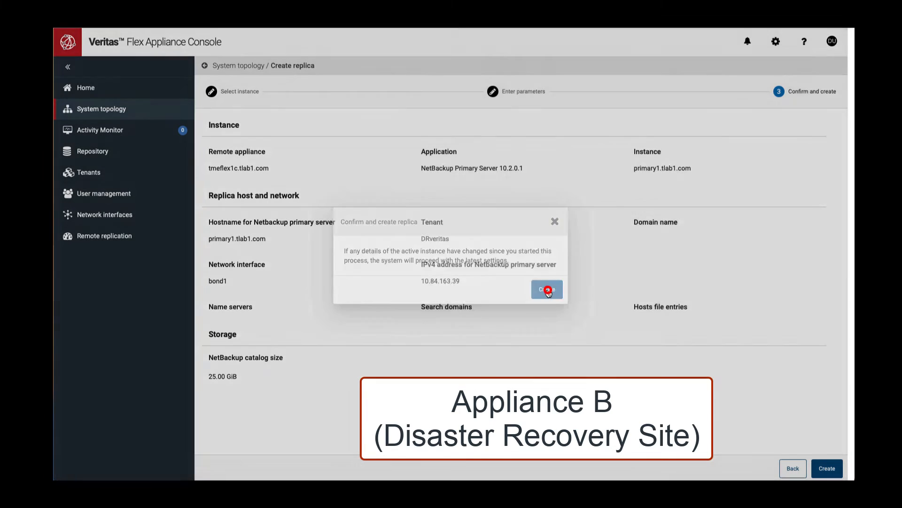
{"action": "left_click", "coordinate": [545, 289]}
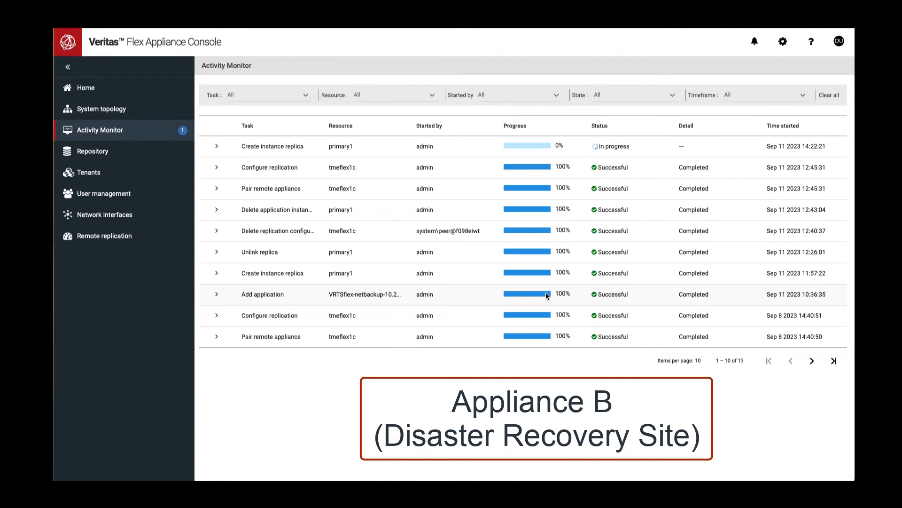
{"action": "mouse_move", "coordinate": [540, 280]}
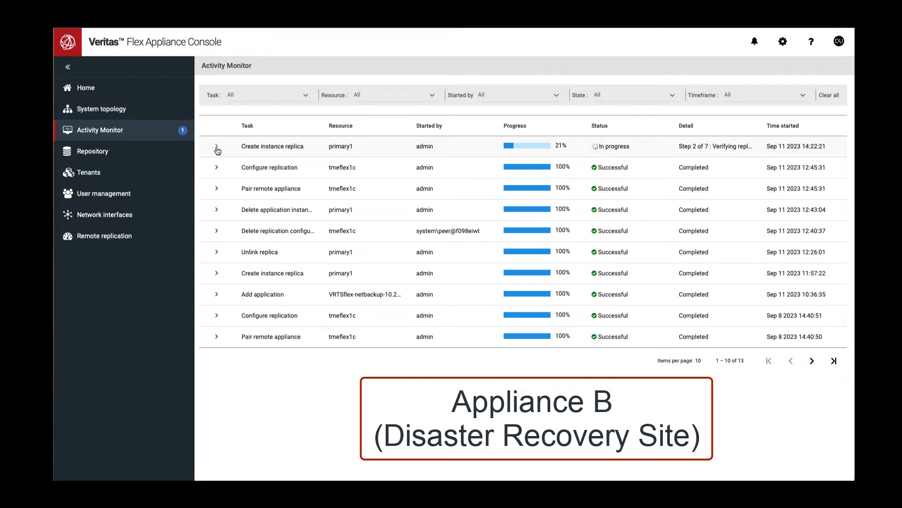
Follow the Create instance replica task log to completion, then move to Appliance A's console.
{"action": "left_click", "coordinate": [216, 146]}
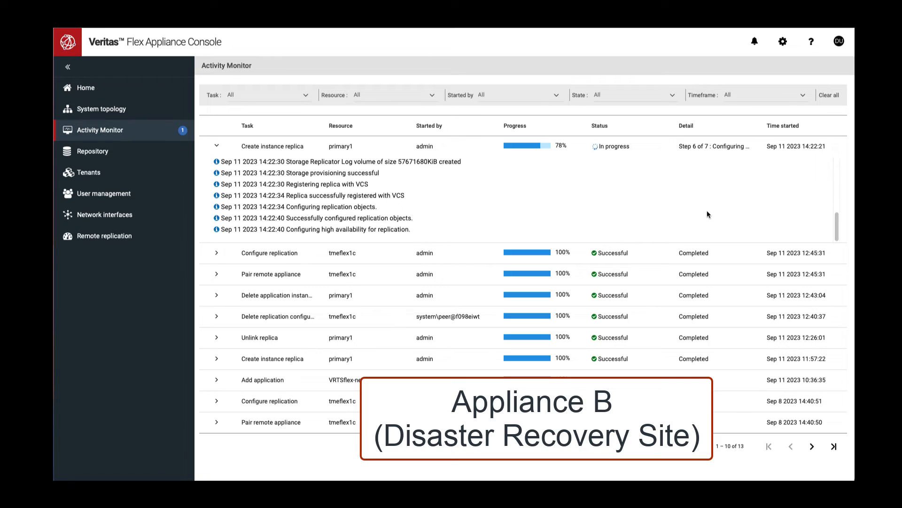
{"action": "mouse_move", "coordinate": [713, 214]}
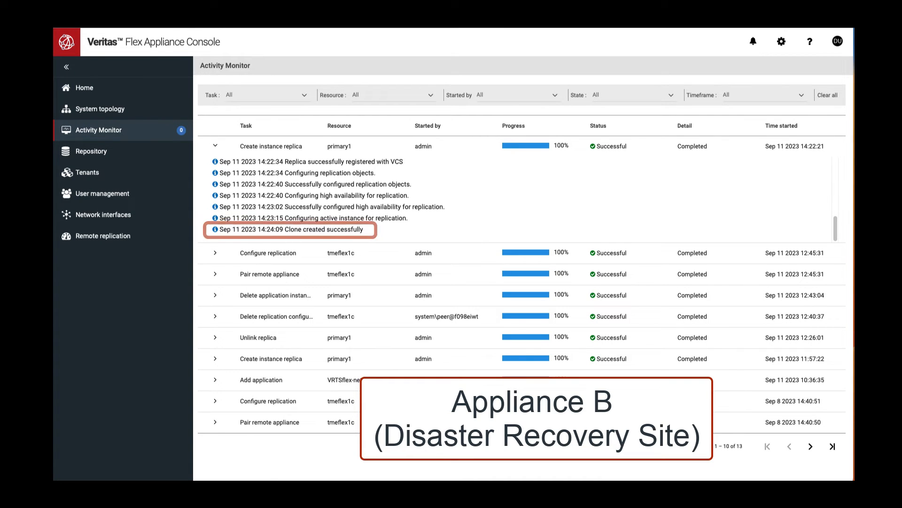
{"action": "left_click", "coordinate": [102, 107]}
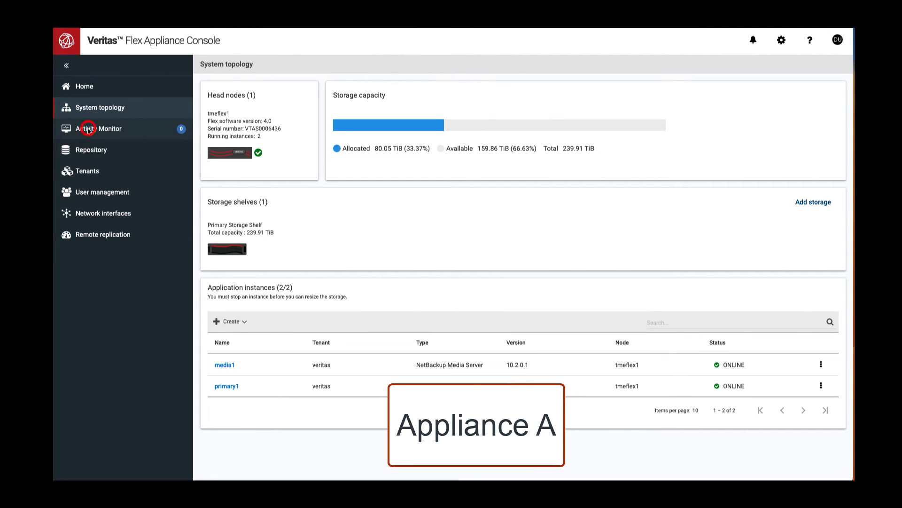
Check Appliance A's Activity Monitor for the completed primary1 replication-objects task.
{"action": "left_click", "coordinate": [104, 129]}
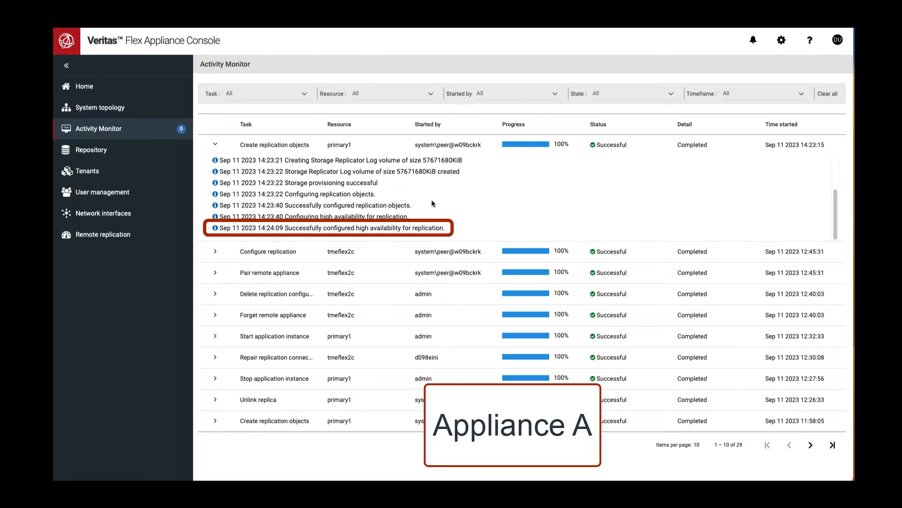
Verify primary1 shows Replicating on Appliance A's dashboard, then on Appliance B's as a replica with zero lag.
{"action": "left_click", "coordinate": [103, 235]}
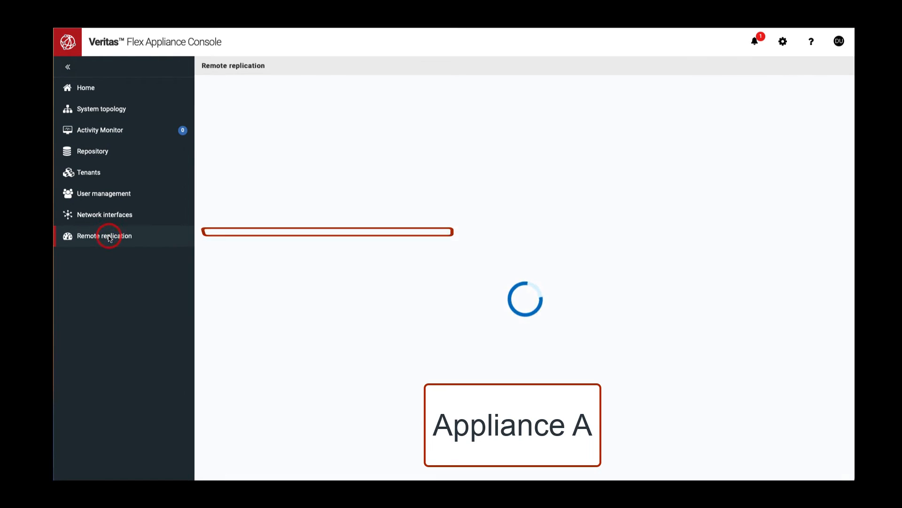
{"action": "left_click", "coordinate": [103, 236]}
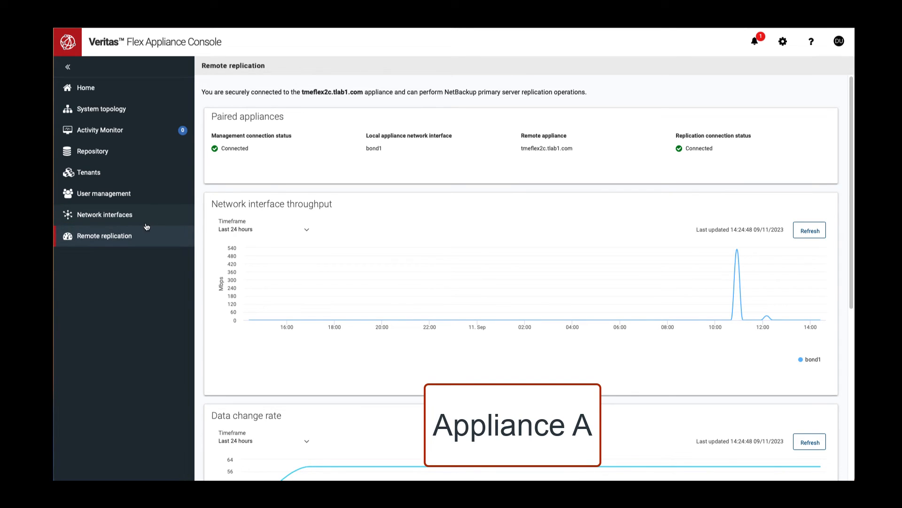
{"action": "scroll", "scroll_direction": "down", "scroll_amount": 3}
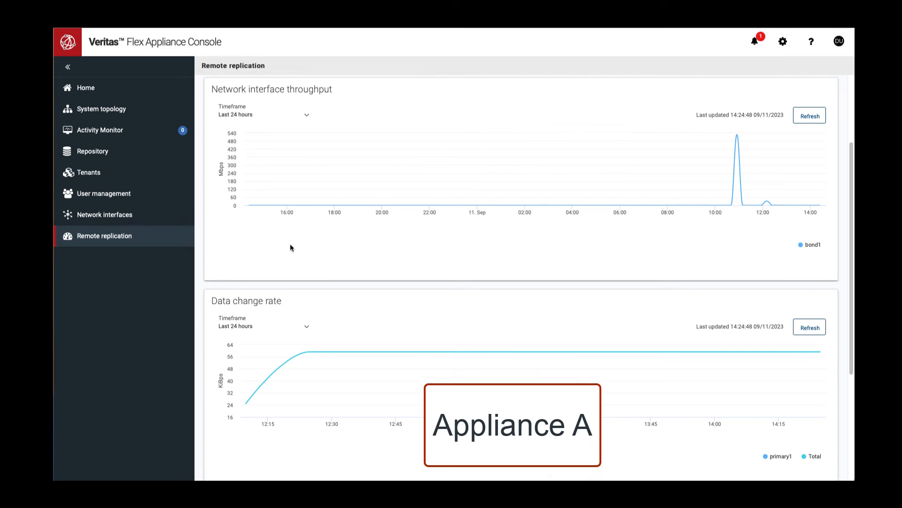
{"action": "scroll", "scroll_direction": "down", "scroll_amount": 3}
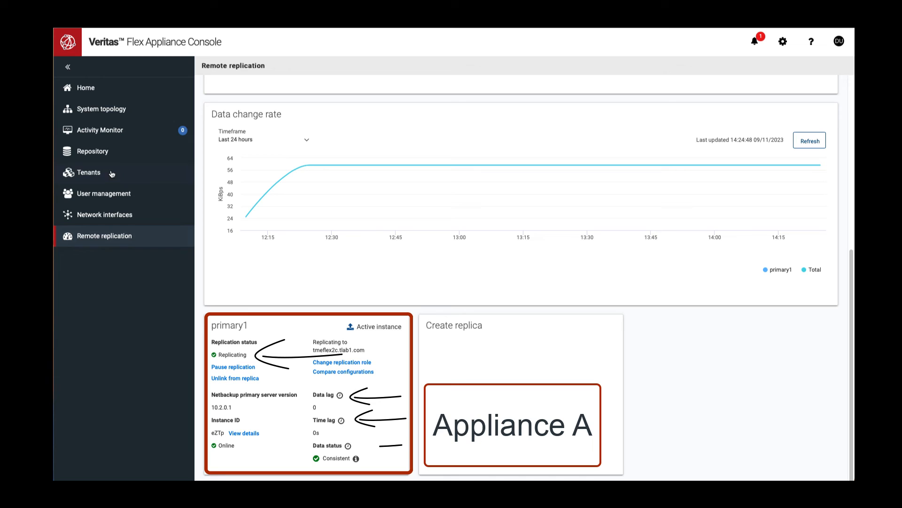
{"action": "left_click", "coordinate": [101, 109]}
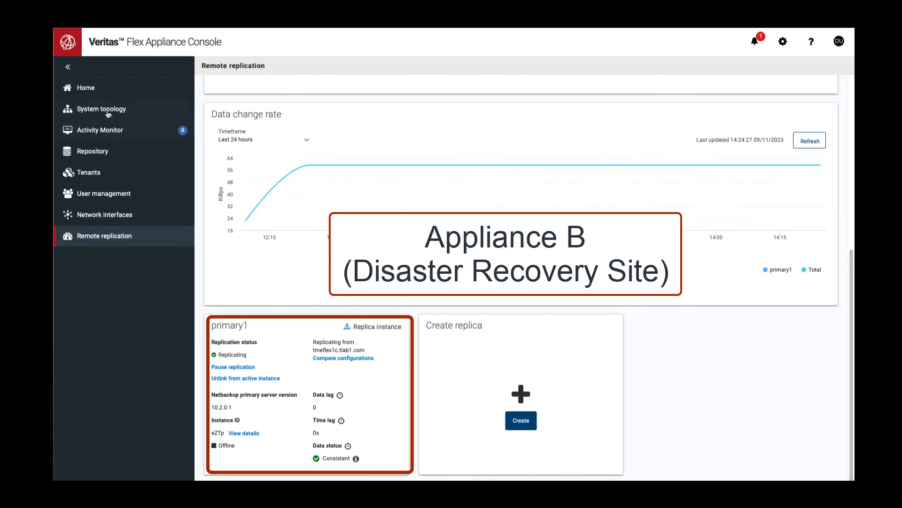
Return to Appliance B's System topology page.
{"action": "left_click", "coordinate": [102, 109]}
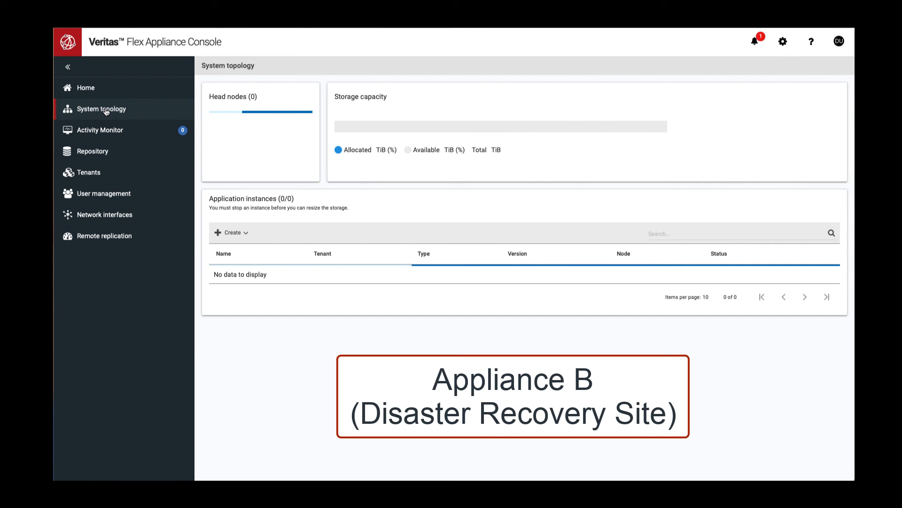